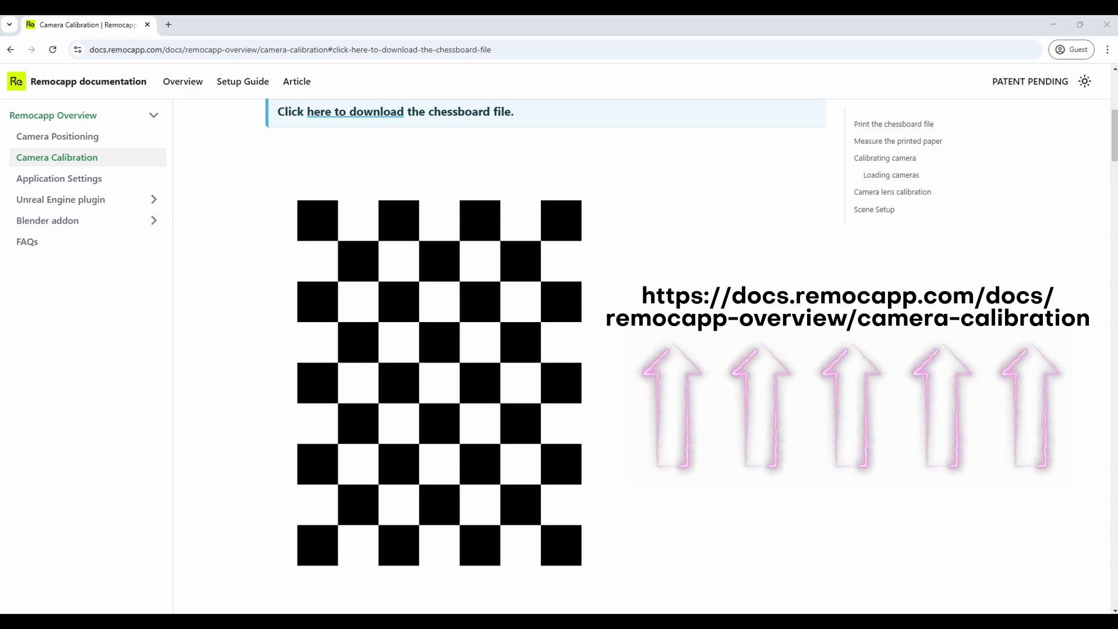
- Scroll the Camera Calibration page down to the printable chessboard download section
scroll("down", 3)
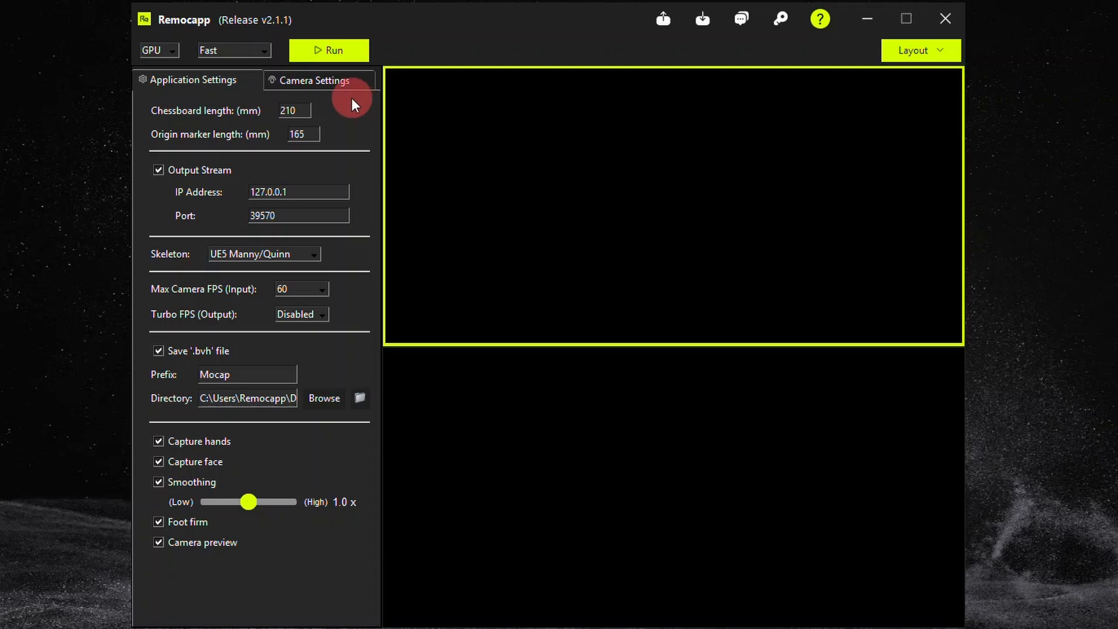
- Show the Camera Settings panel and drop down the list of available cameras, leaving it at None
left_click(314, 81)
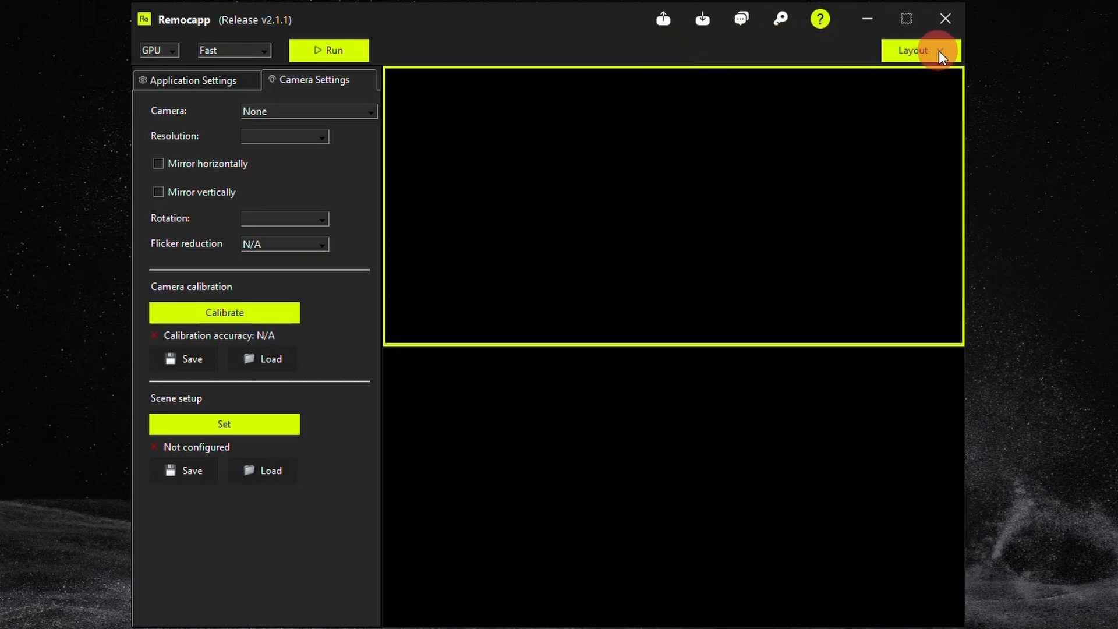
left_click(920, 50)
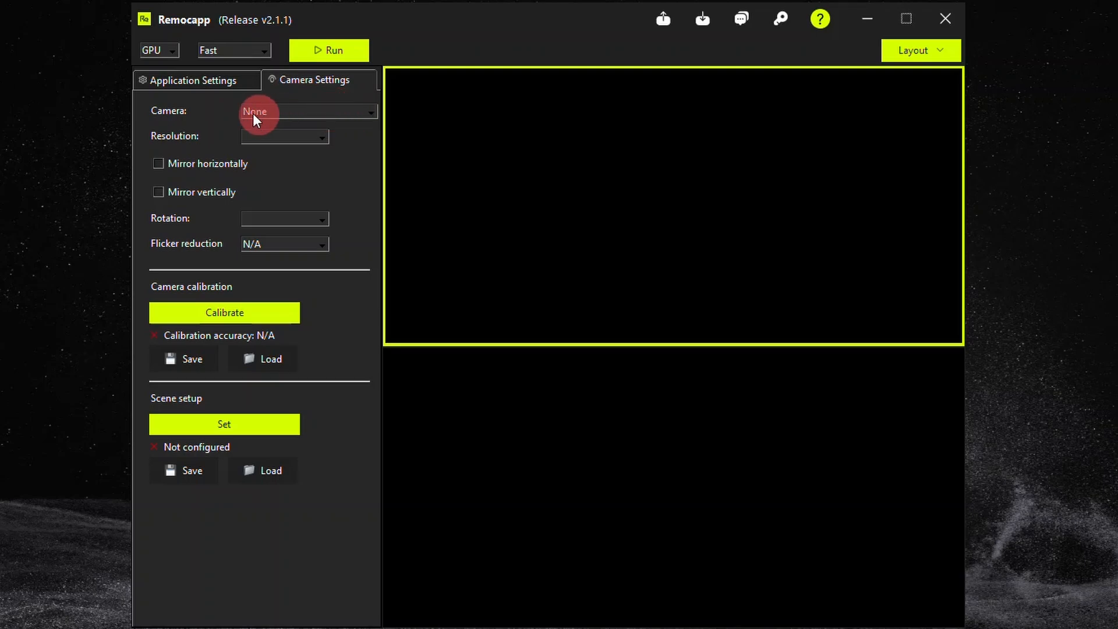
left_click(306, 111)
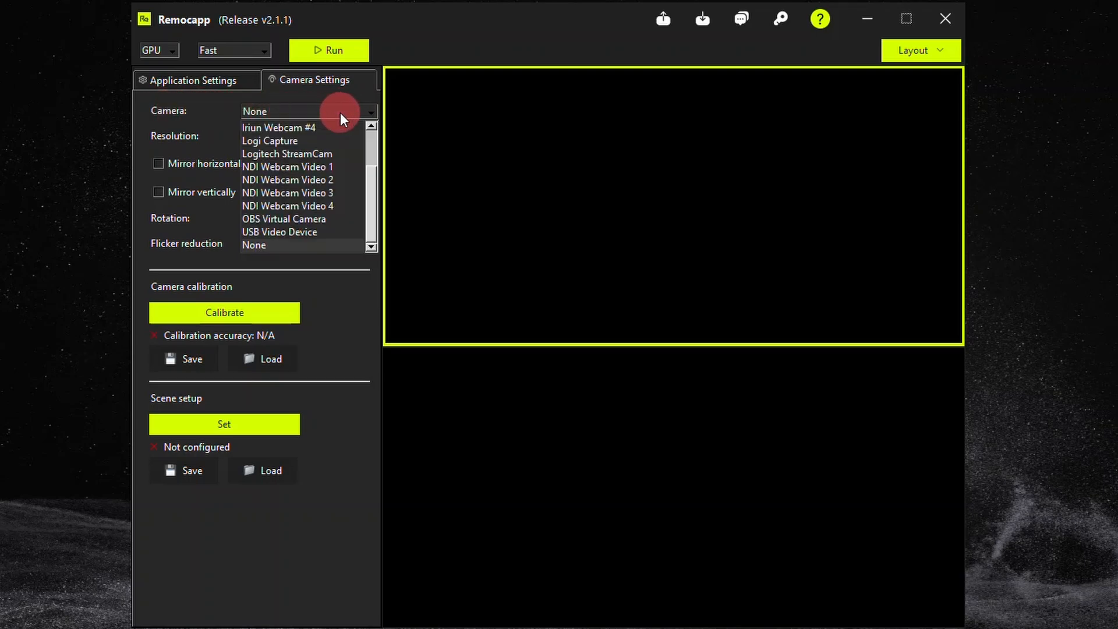
mouse_move(207, 114)
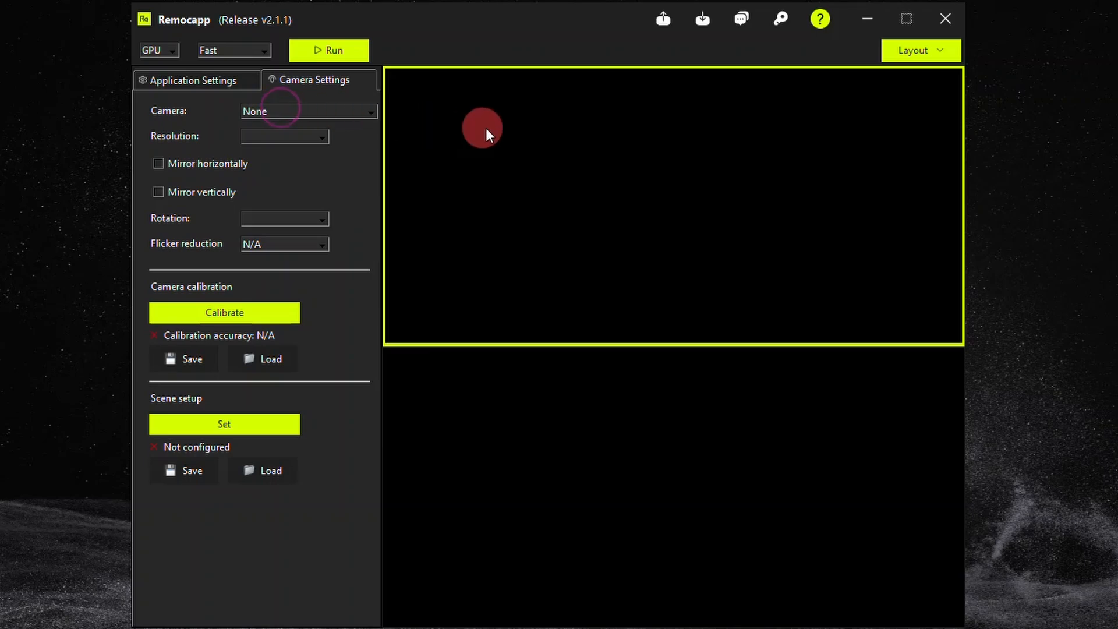
mouse_move(534, 198)
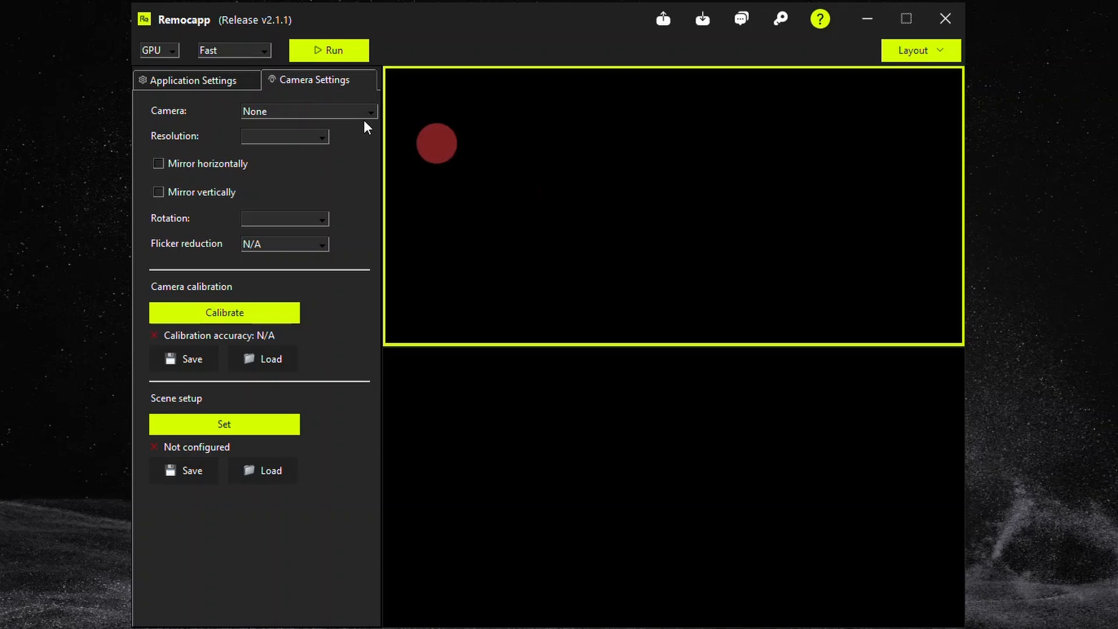
- Select the Logitech StreamCam as the source at 1920x1080 resolution
left_click(307, 112)
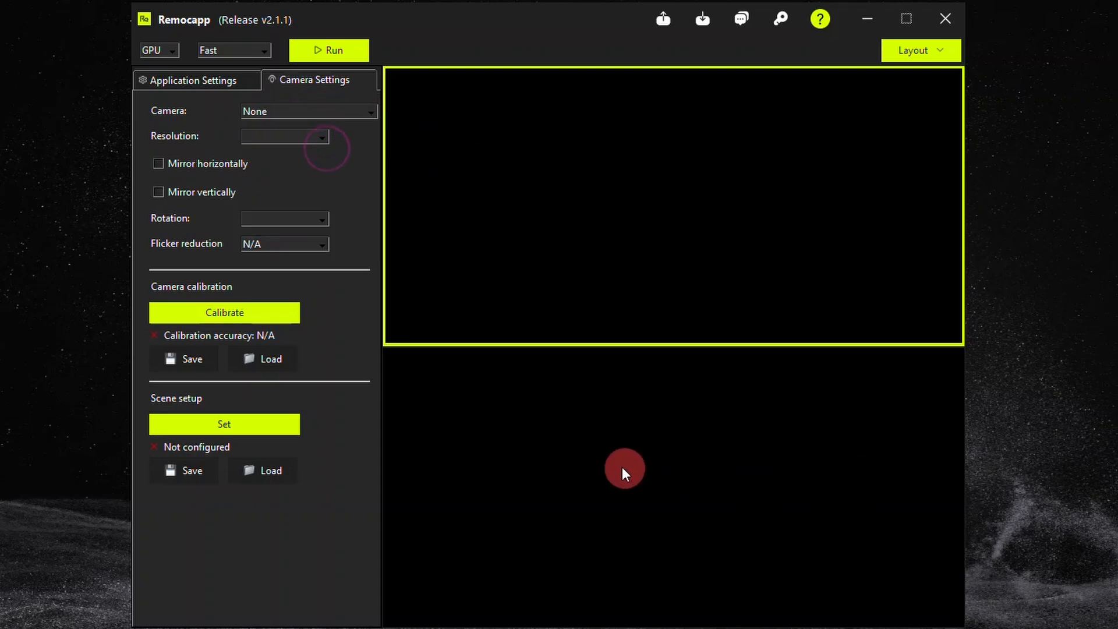
left_click(308, 111)
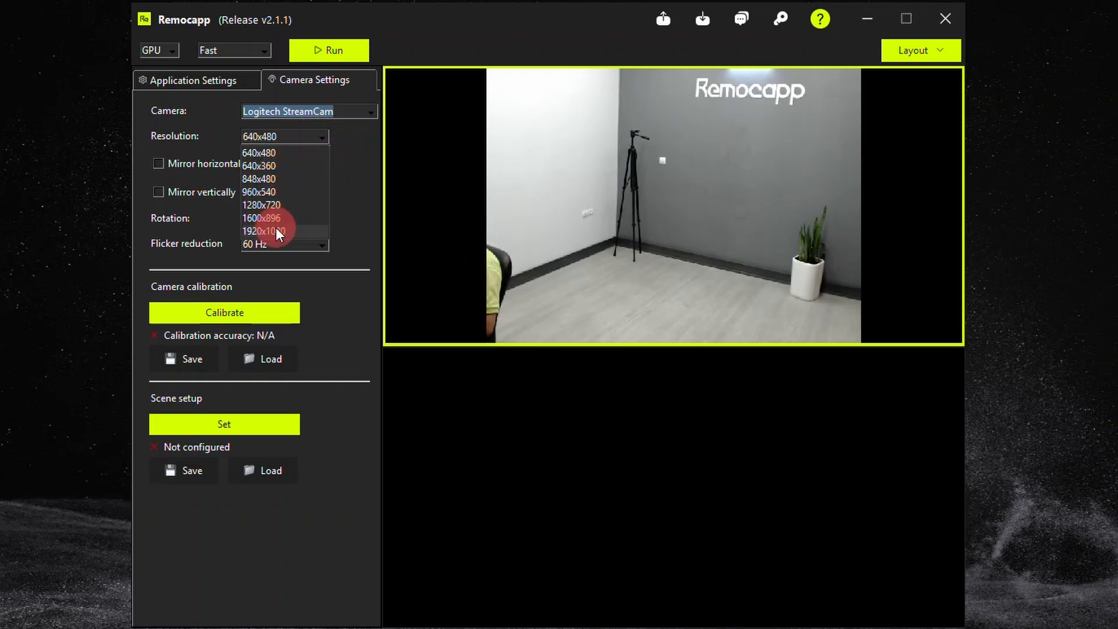
left_click(270, 231)
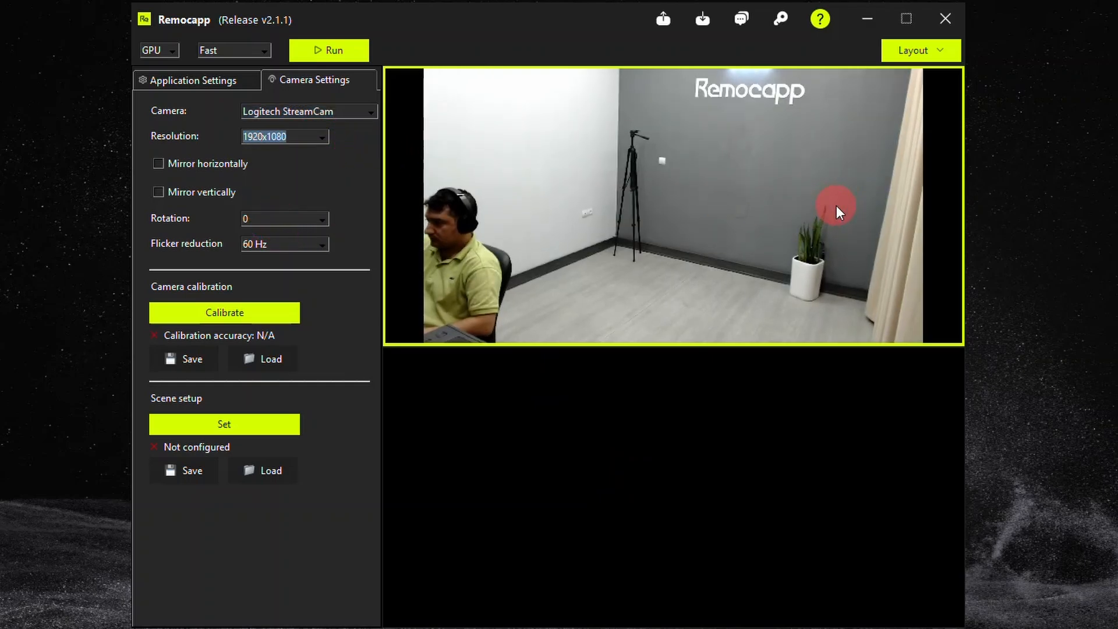
mouse_move(300, 185)
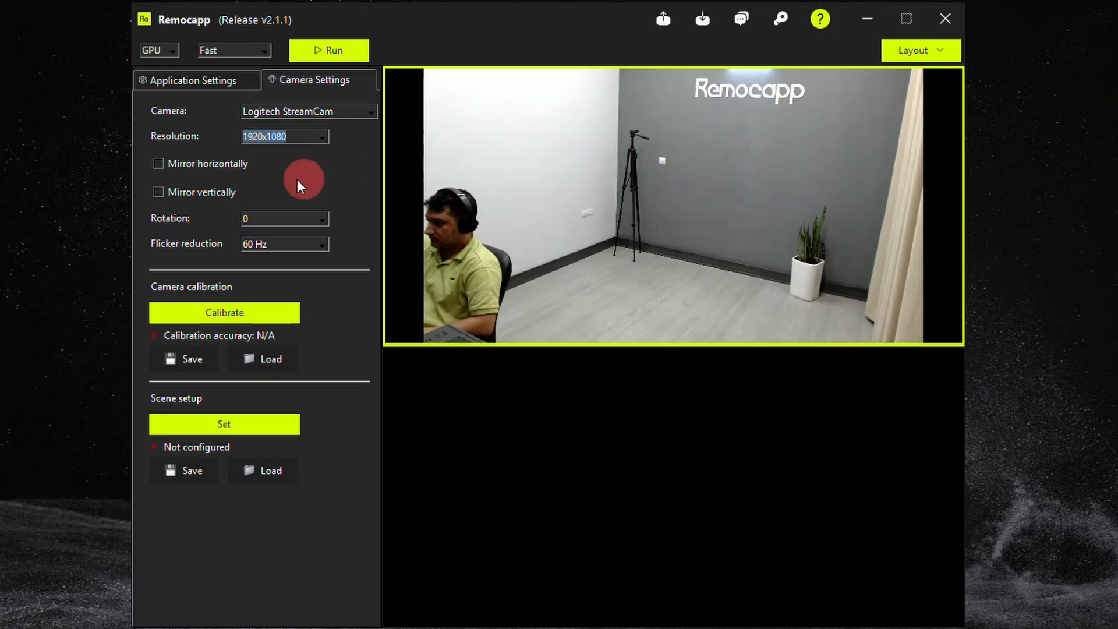
- Toggle horizontal mirroring on and back off so the image stays unmirrored
left_click(158, 163)
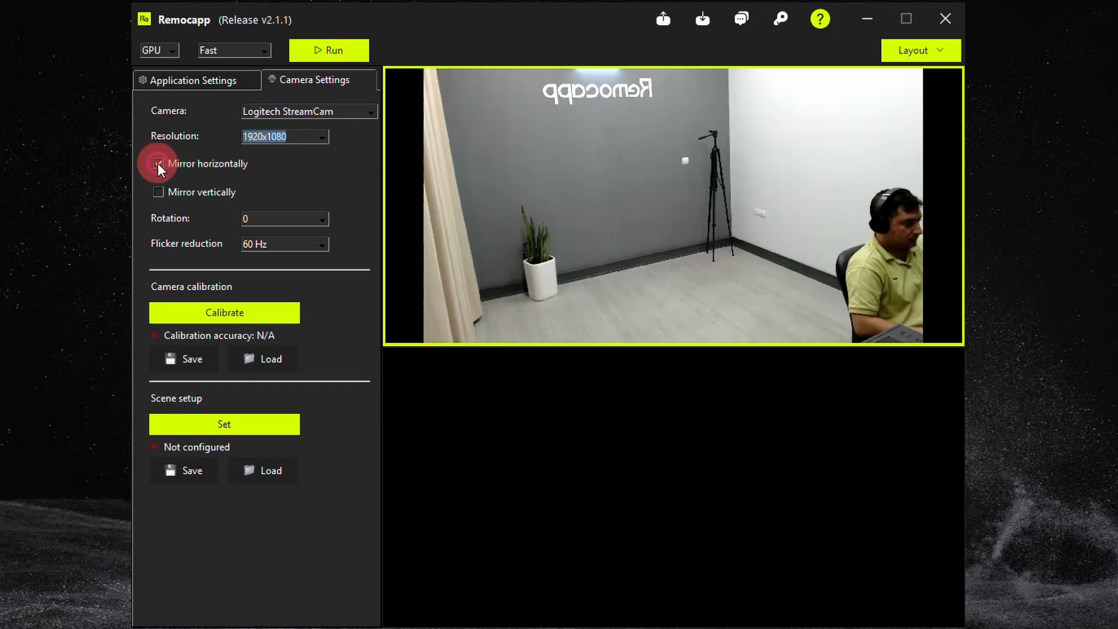
left_click(157, 163)
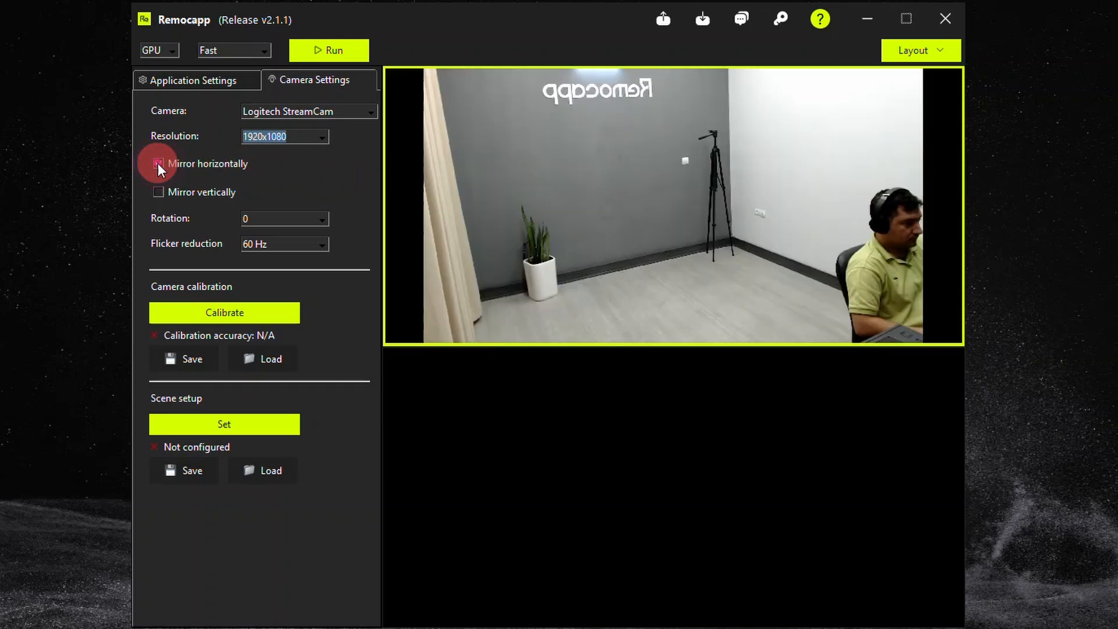
left_click(159, 163)
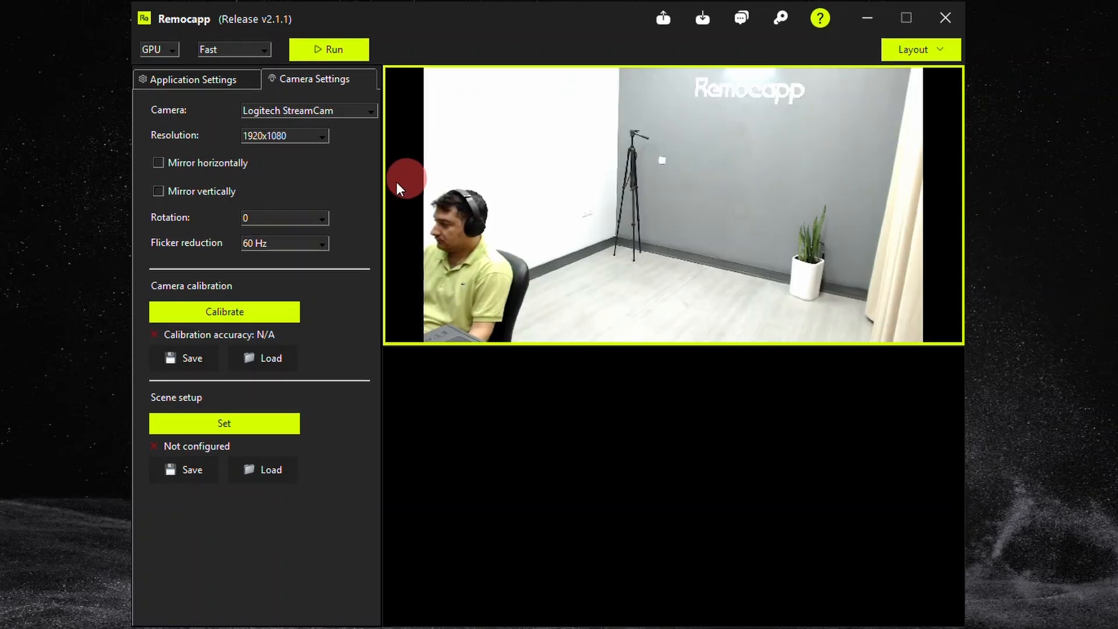
- Try rotations of 90 and 270 degrees, then return the rotation to 0
left_click(322, 217)
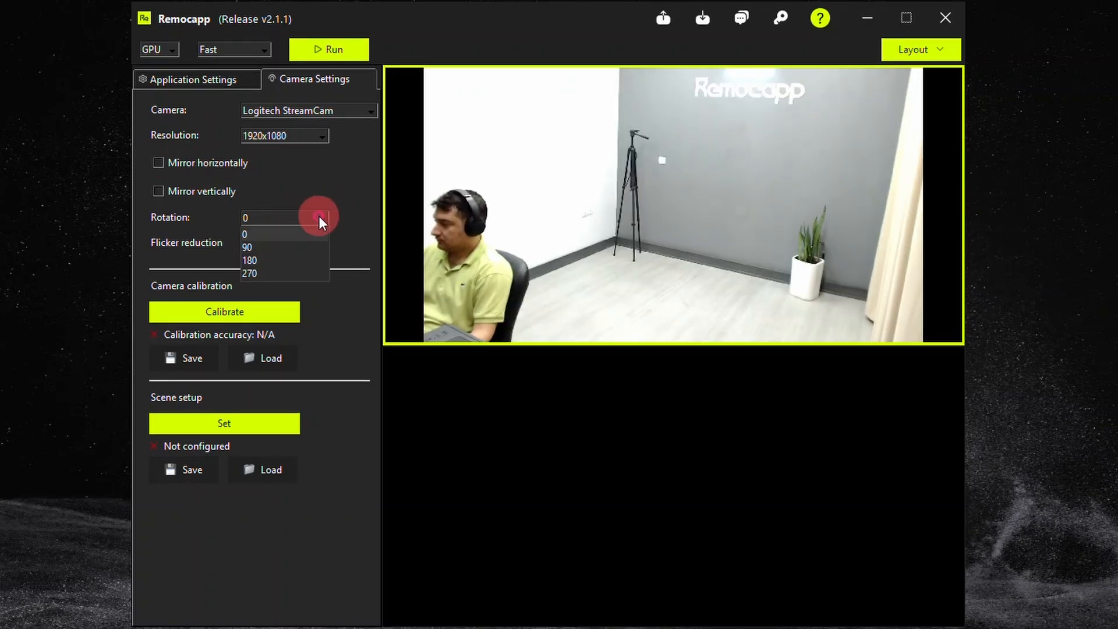
left_click(247, 247)
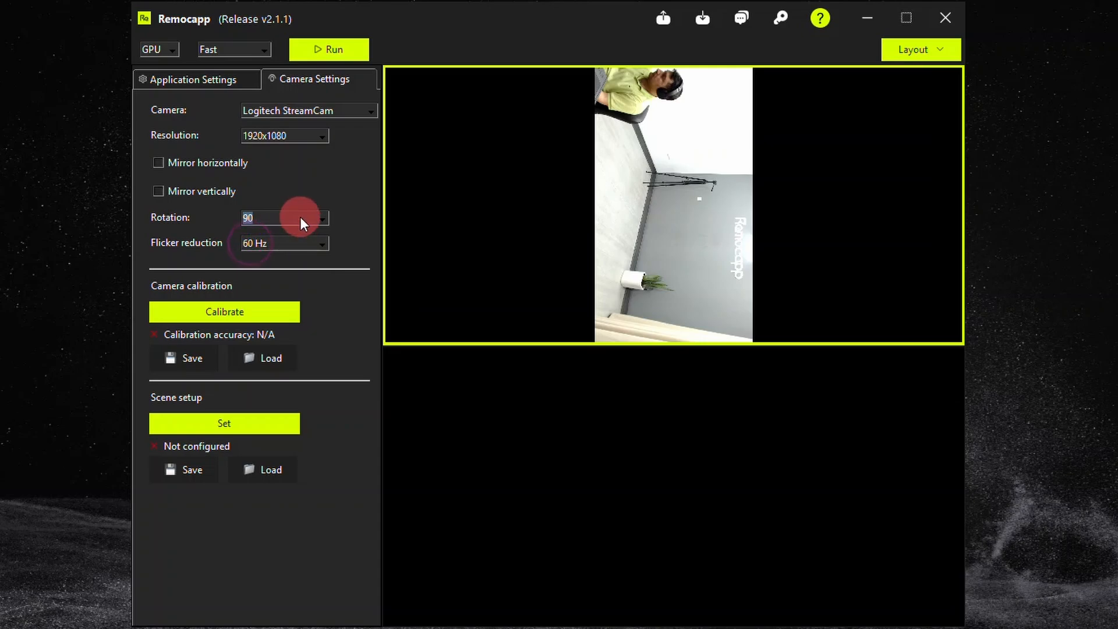
left_click(284, 218)
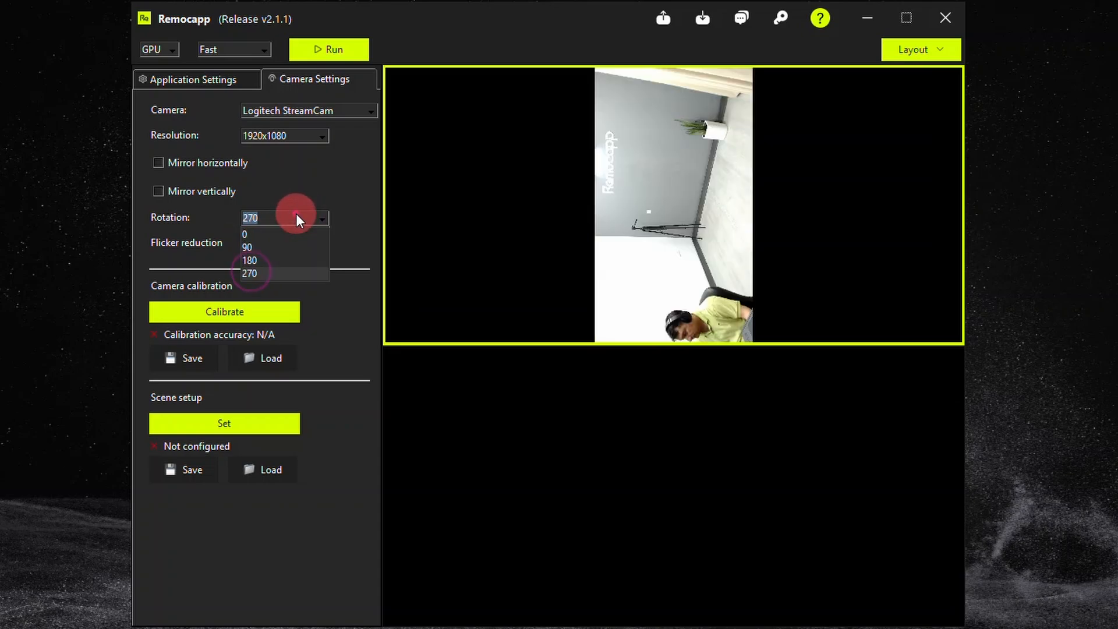
left_click(244, 234)
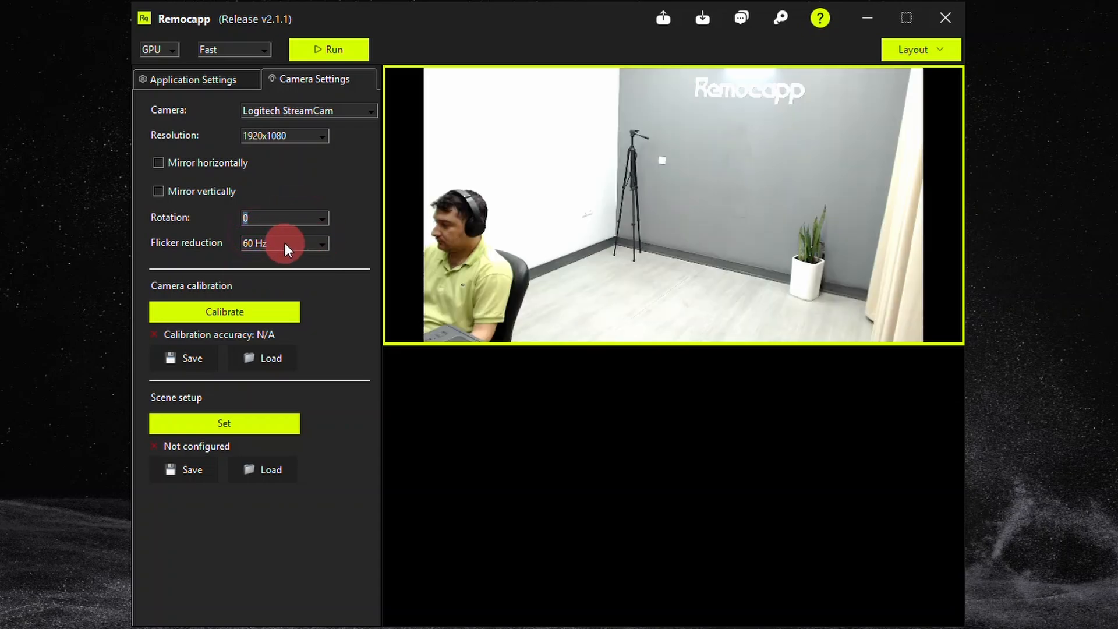
- Set flicker reduction to 50 Hz and start the camera calibration
left_click(284, 243)
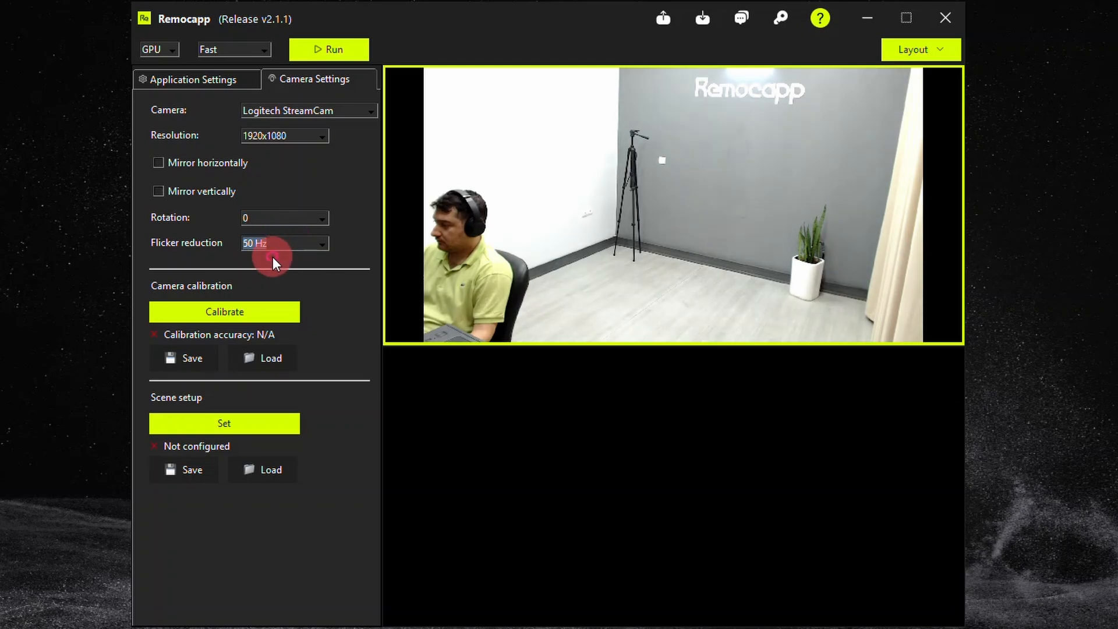
left_click(284, 244)
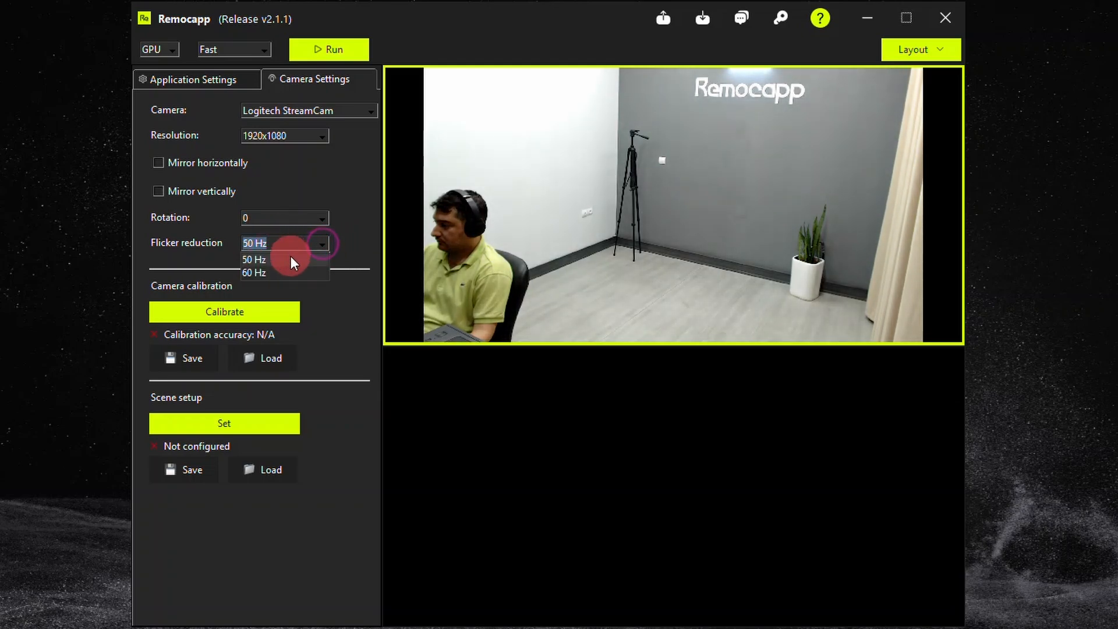
left_click(254, 258)
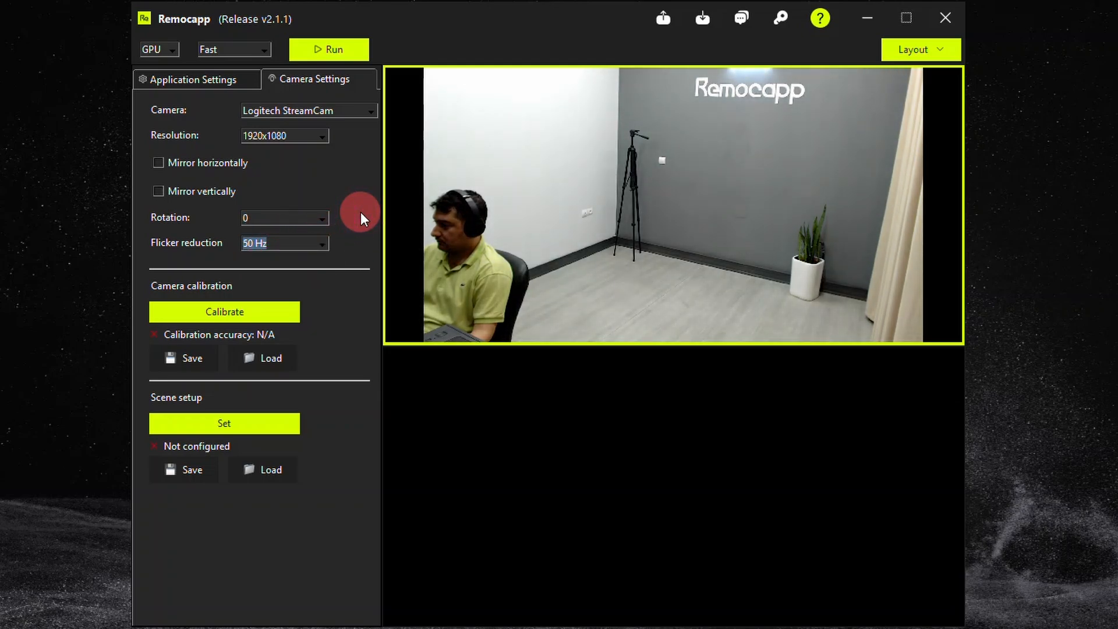
left_click(224, 312)
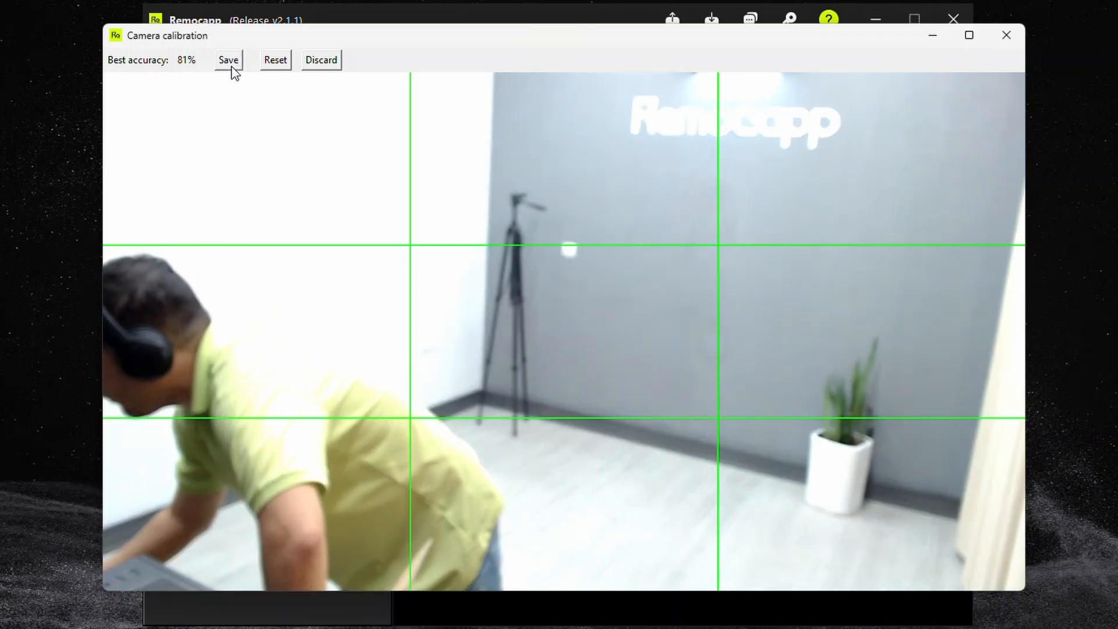
- Save the chessboard calibration result with 81% best accuracy
left_click(227, 59)
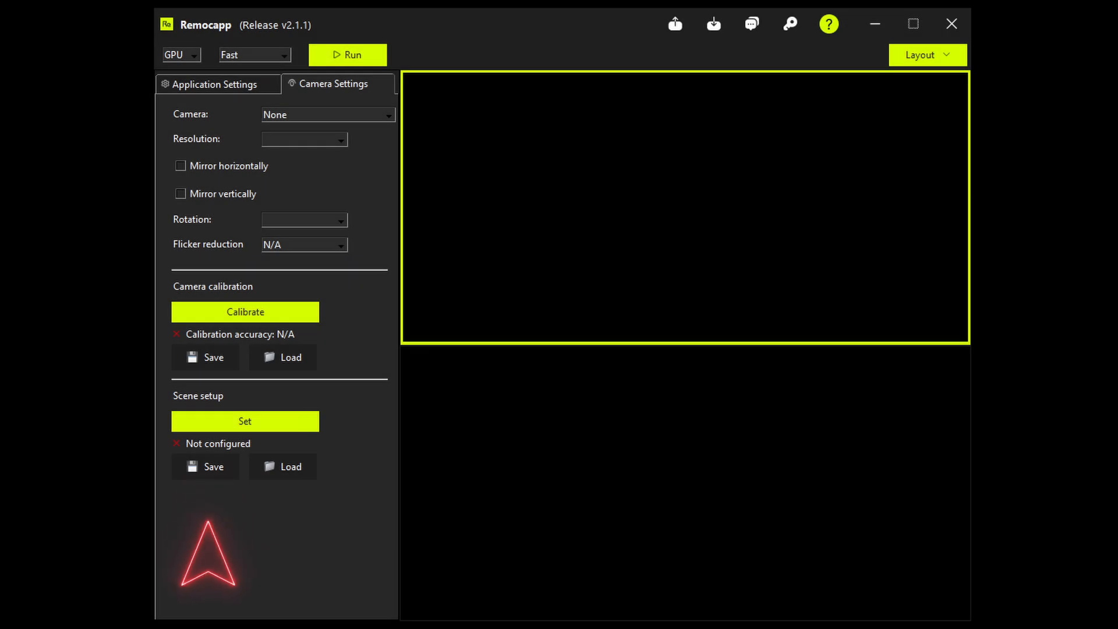
- Switch the layout to show all four live camera views with the origin marker visible
left_click(327, 115)
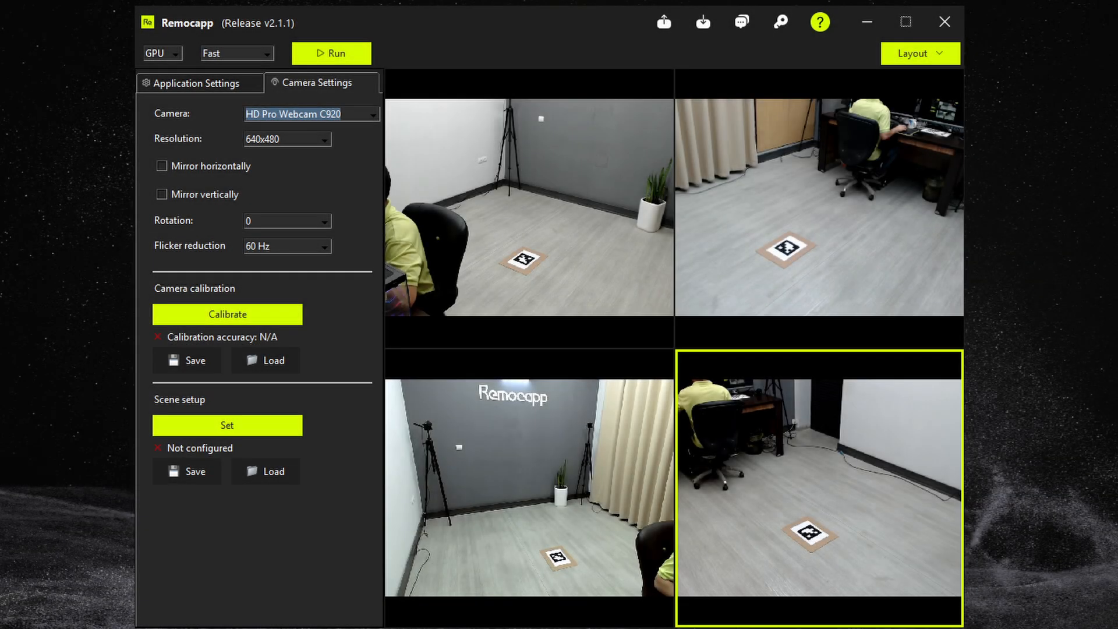